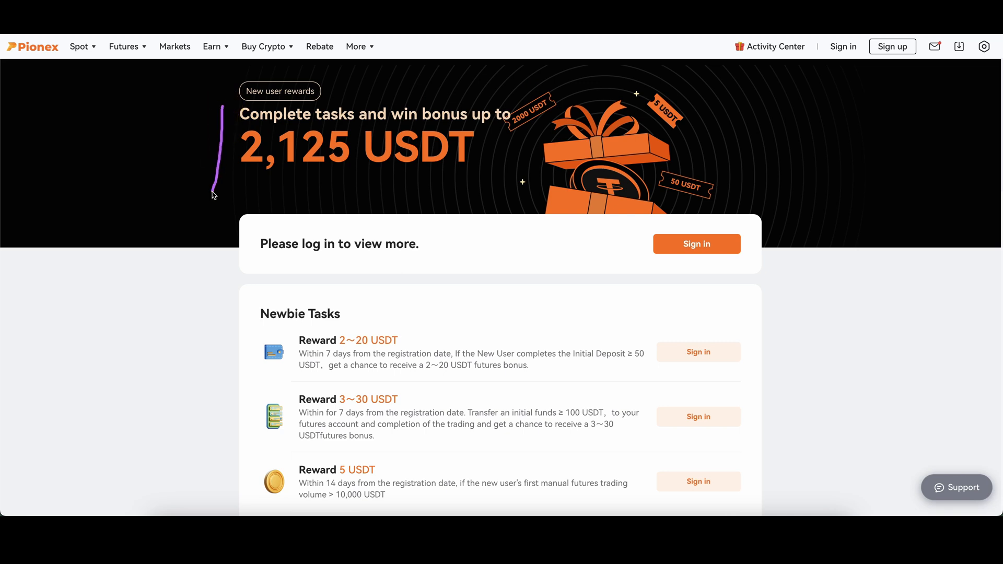
Reach the Transaction Fees section from the account menu, showing futures maker 0.020% and taker 0.050%.
{"action": "left_click_drag", "start_coordinate": [214, 192], "coordinate": [278, 103]}
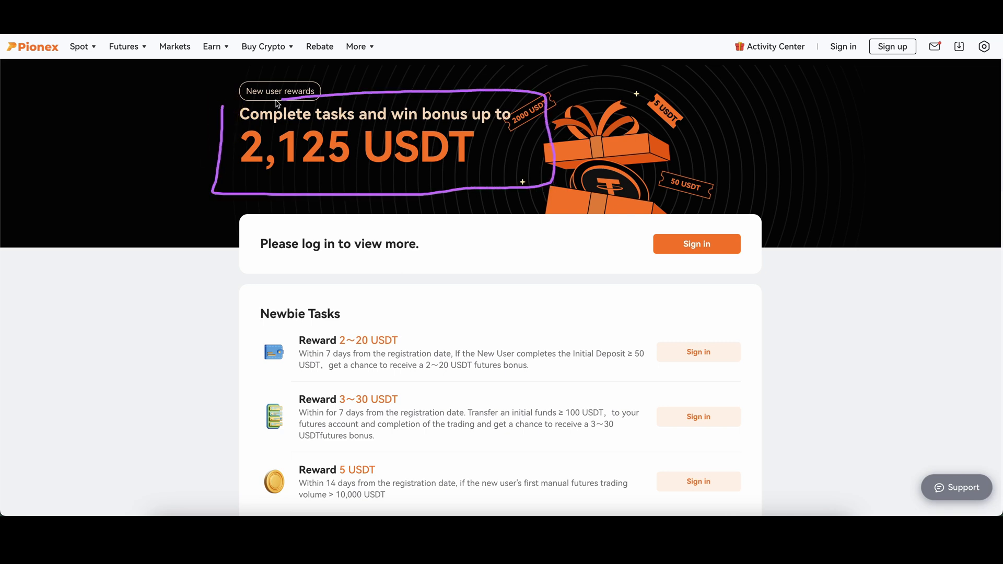
{"action": "scroll", "scroll_direction": "down", "scroll_amount": 3}
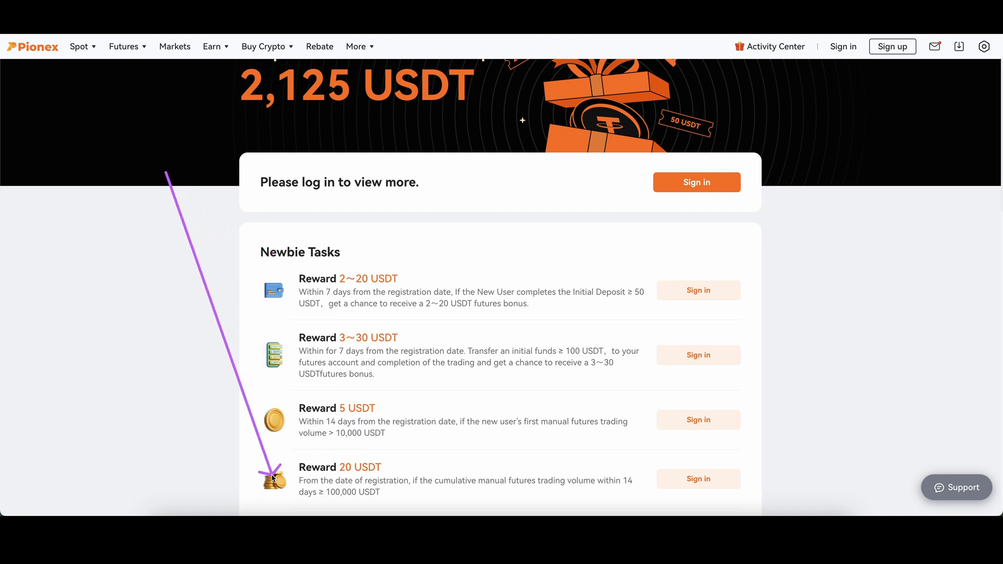
{"action": "left_click", "coordinate": [892, 46]}
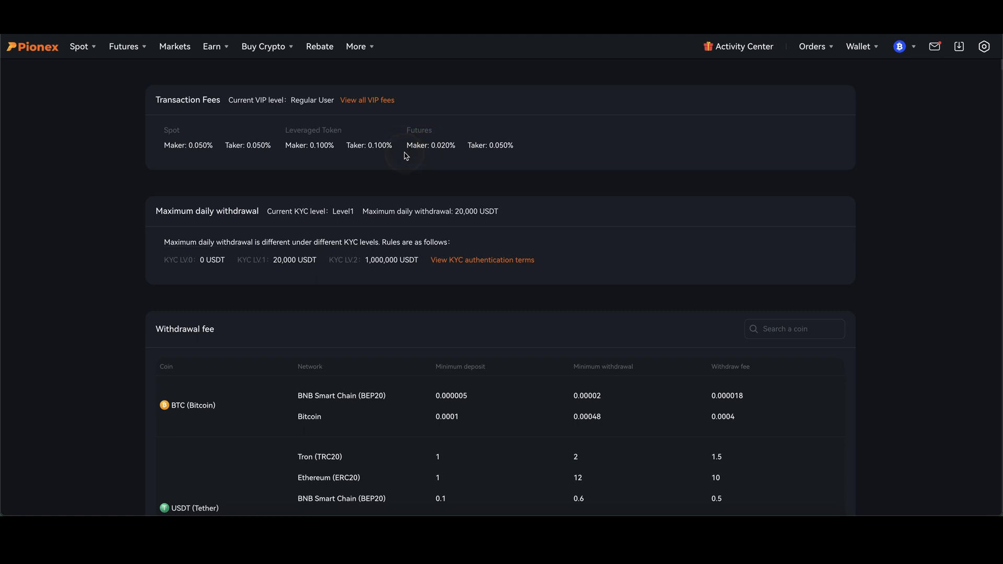
{"action": "left_click_drag", "start_coordinate": [402, 154], "coordinate": [460, 154]}
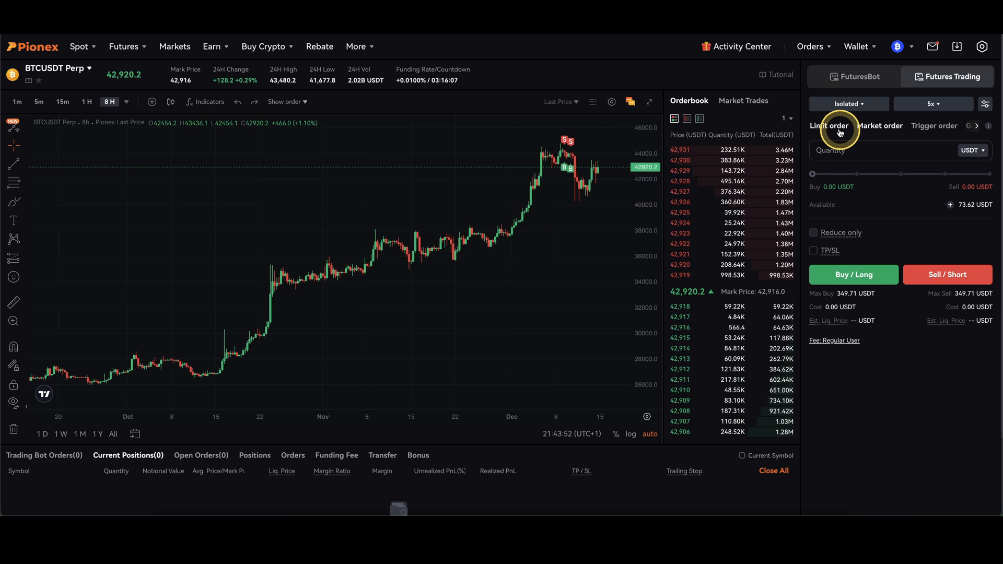
Switch the BTCUSDT perp Futures Trading panel to Limit orders.
{"action": "left_click", "coordinate": [828, 125]}
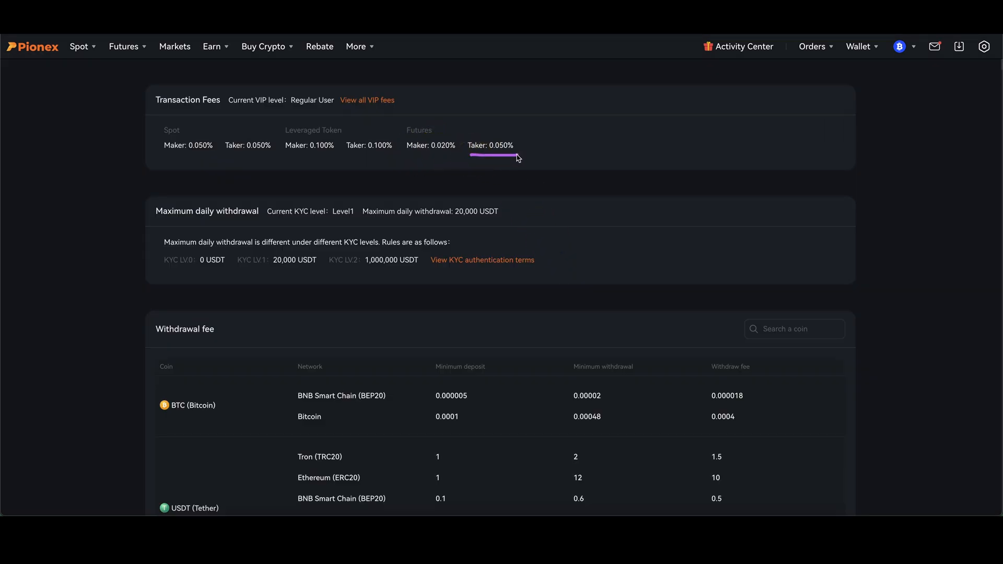
Point at the futures taker fee of 0.050% on the Fees page.
{"action": "left_click", "coordinate": [496, 146]}
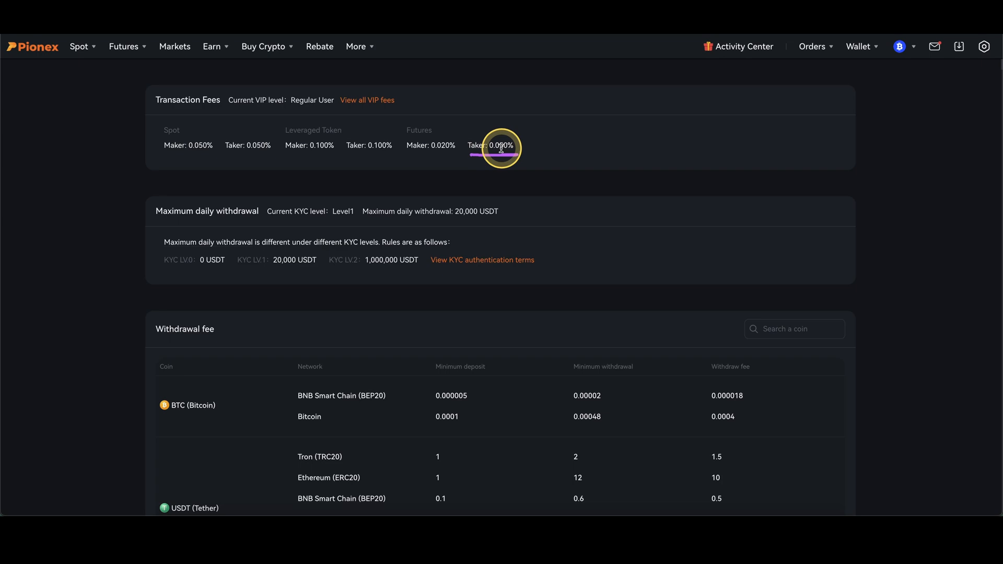
{"action": "mouse_move", "coordinate": [490, 176]}
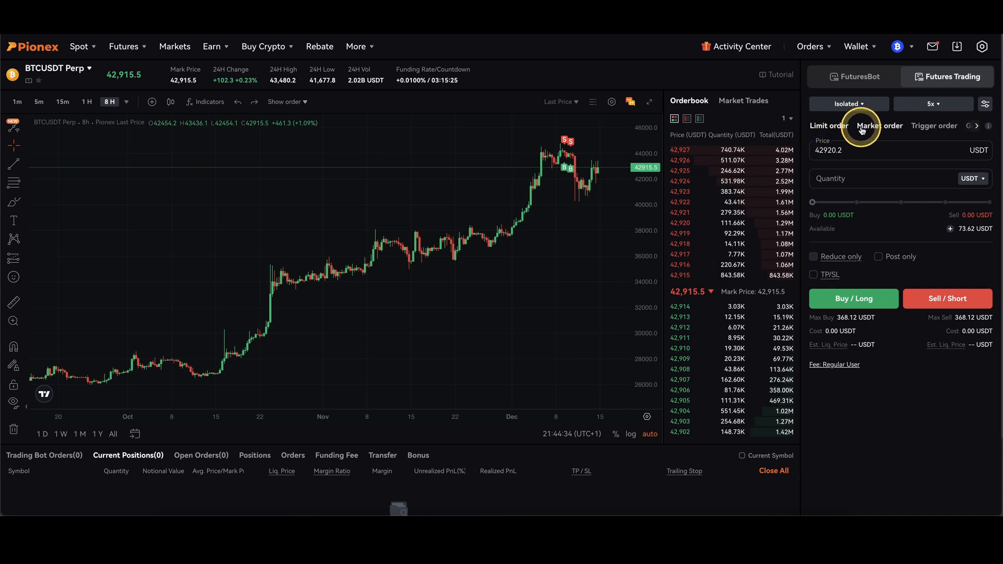
Switch the BTCUSDT perp order panel to Market orders.
{"action": "left_click", "coordinate": [879, 125]}
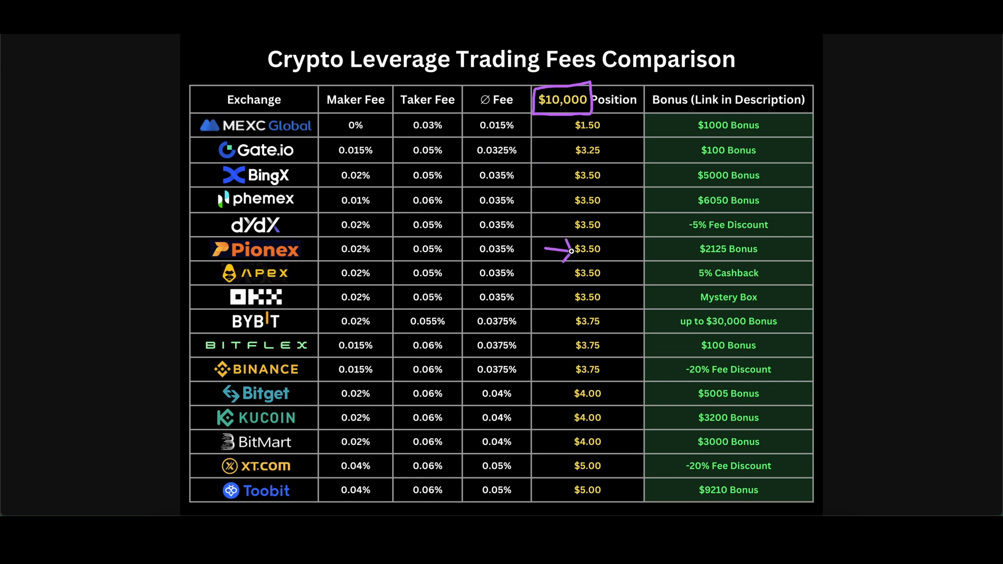
Mark Pionex's $3.50 cost per $10,000 position on the leverage fee comparison table.
{"action": "left_click", "coordinate": [583, 255]}
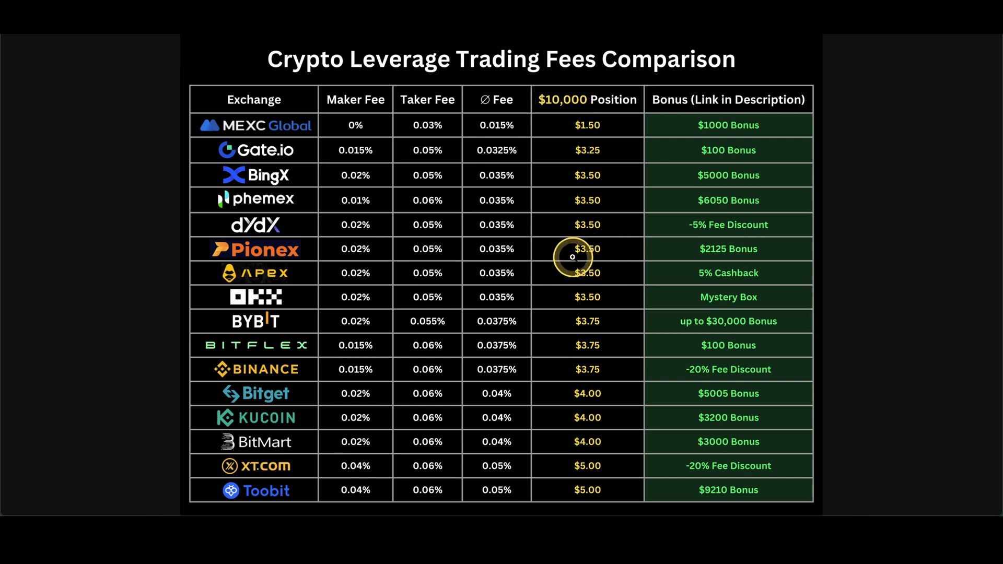
{"action": "left_click_drag", "start_coordinate": [572, 257], "coordinate": [617, 165]}
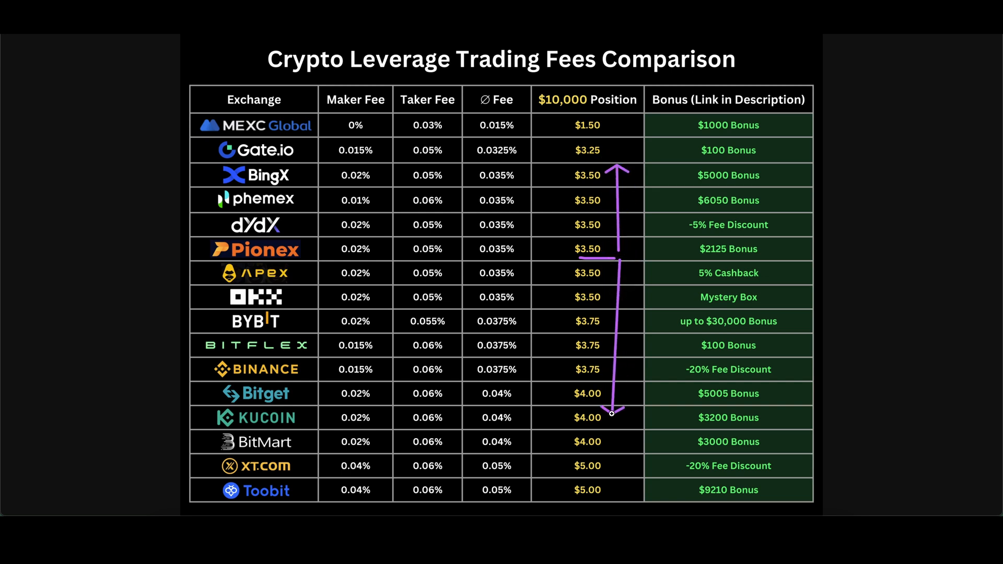
{"action": "left_click", "coordinate": [554, 433]}
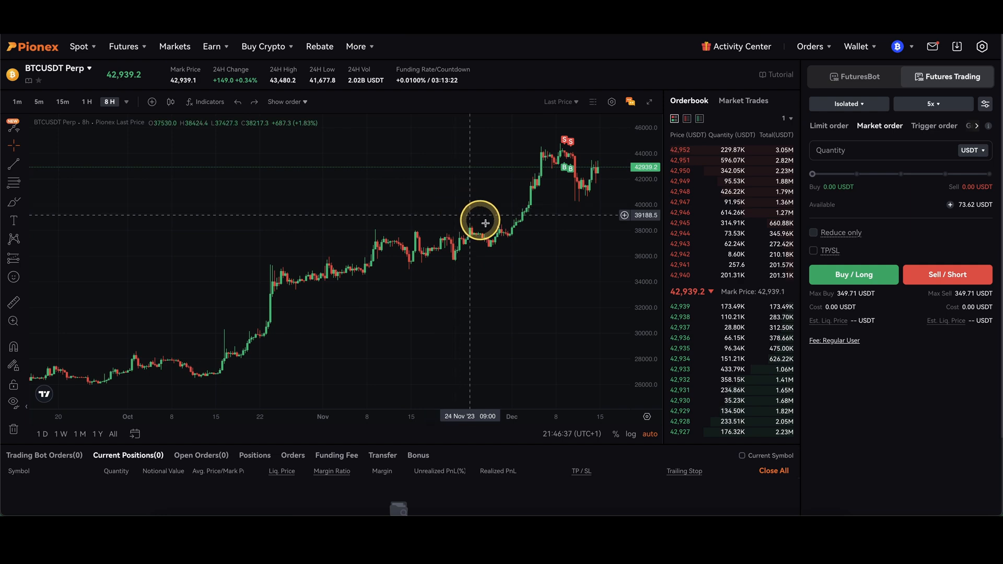
Point at the 0.0100% funding rate and countdown in the BTCUSDT perp header bar.
{"action": "left_click_drag", "start_coordinate": [484, 223], "coordinate": [423, 87]}
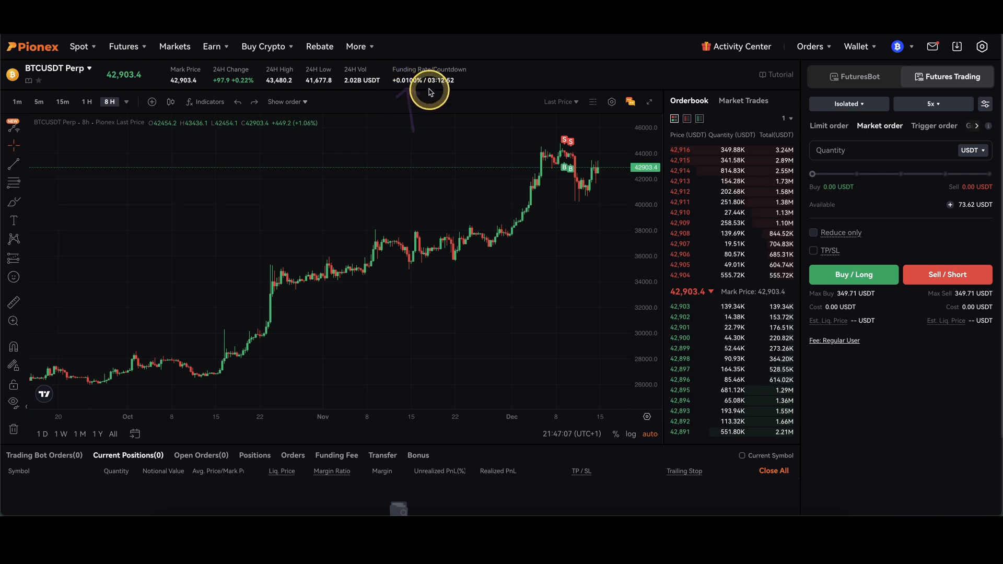
{"action": "mouse_move", "coordinate": [396, 103]}
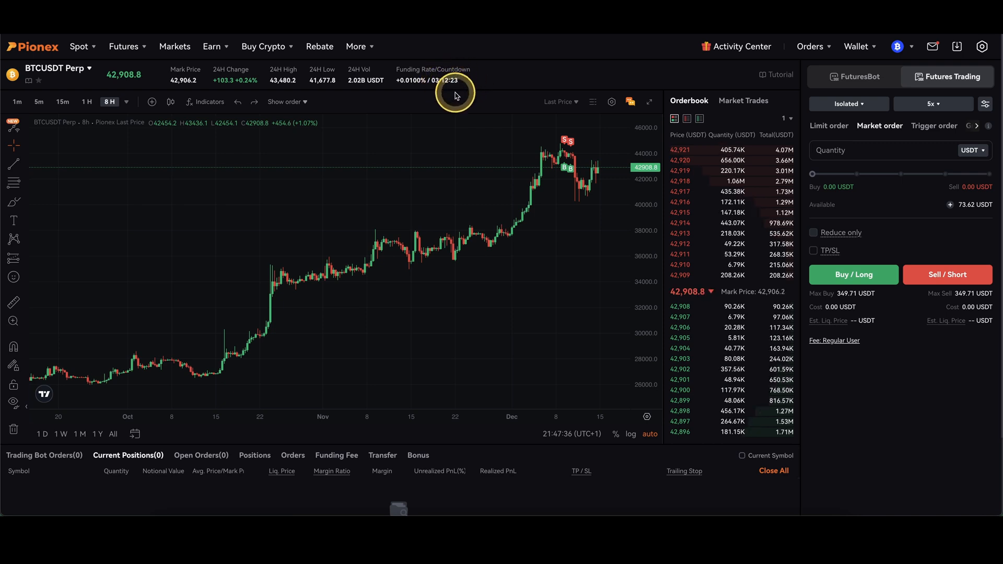
{"action": "mouse_move", "coordinate": [407, 88]}
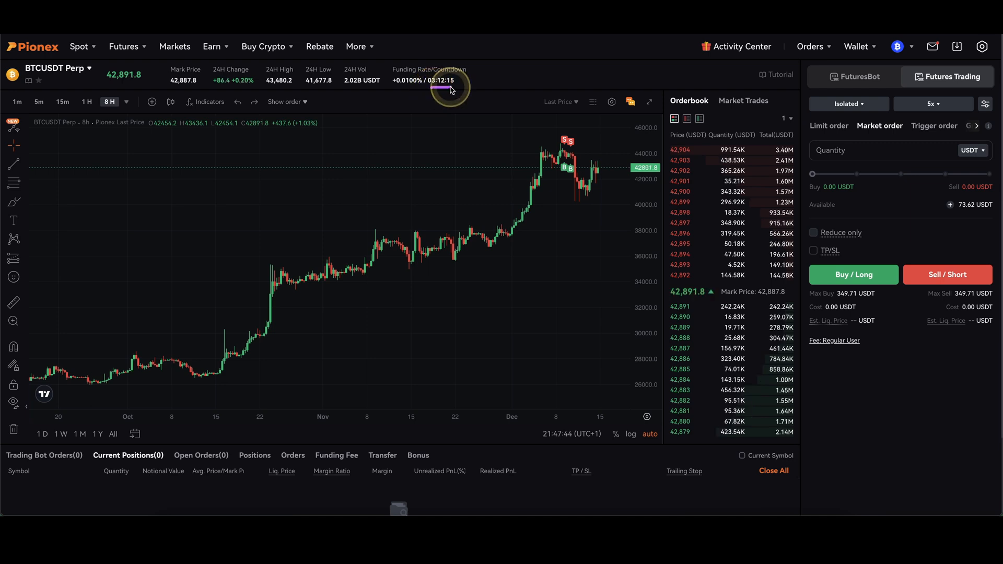
{"action": "mouse_move", "coordinate": [441, 121]}
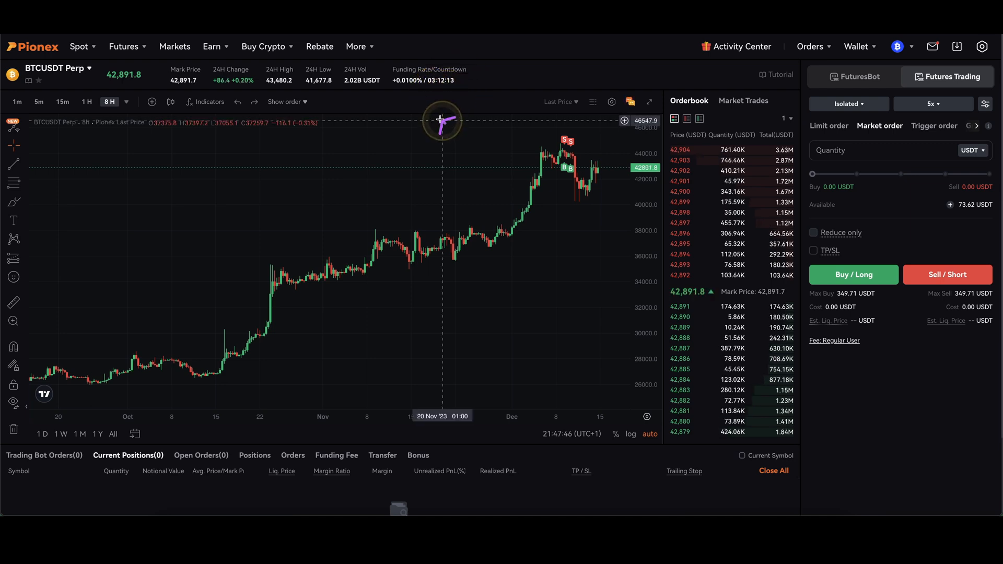